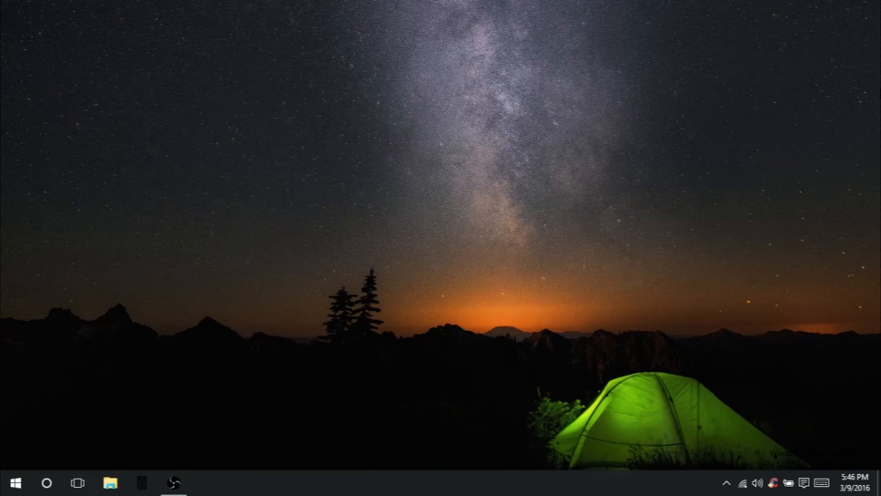
# Launch Command Prompt (Admin) from the Start button's power user menu
pyautogui.rightClick(15, 482)
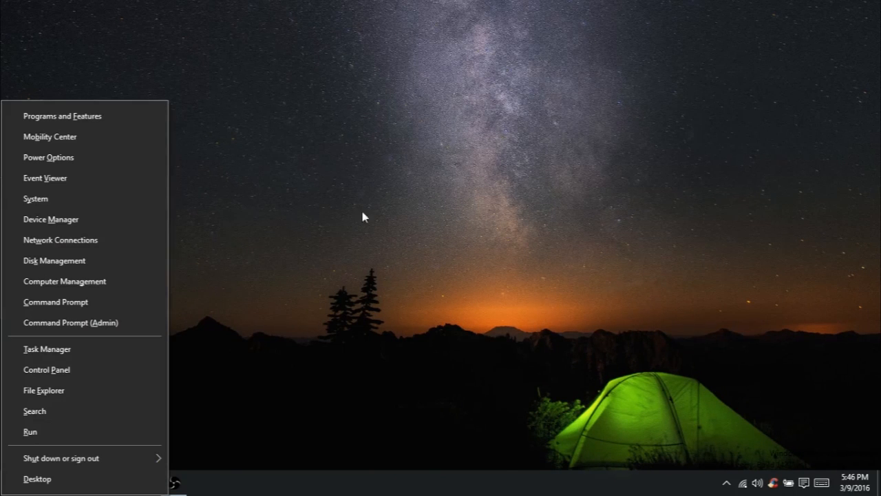
pyautogui.click(71, 322)
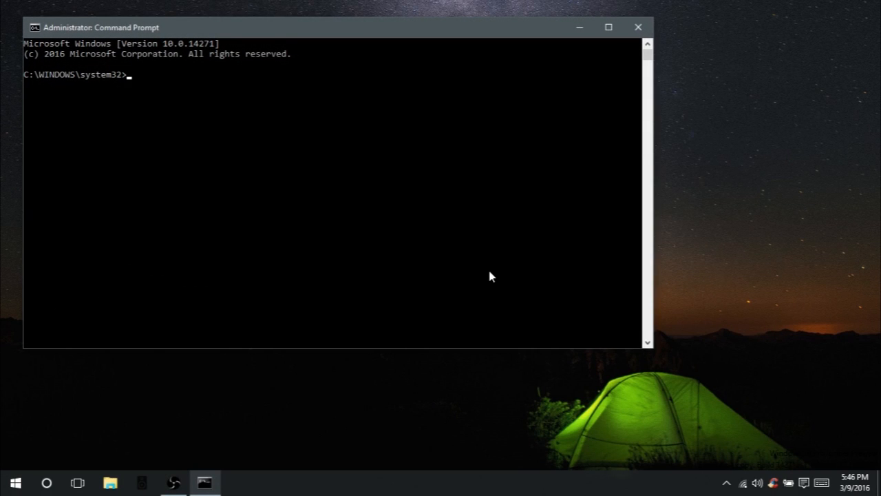
# Type netsh wlan show profile name="DNS Makes it Hurt When IP" key=clear
pyautogui.write('netsh w')
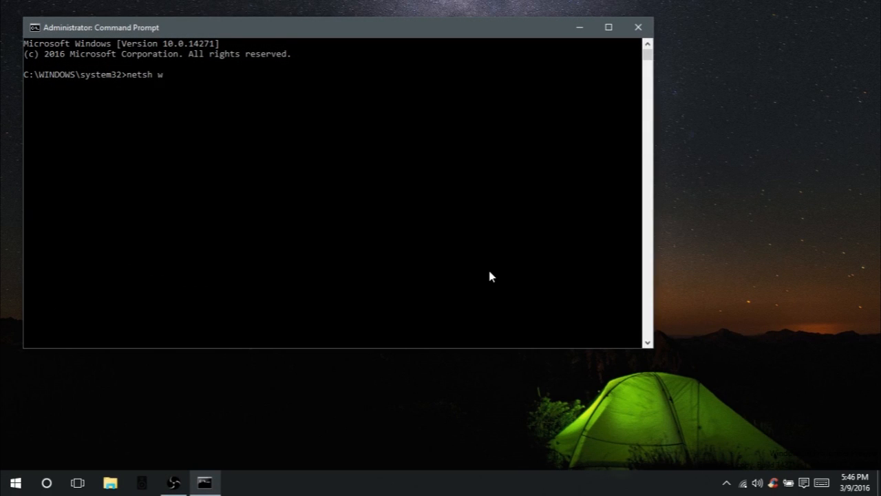
pyautogui.write('lan show')
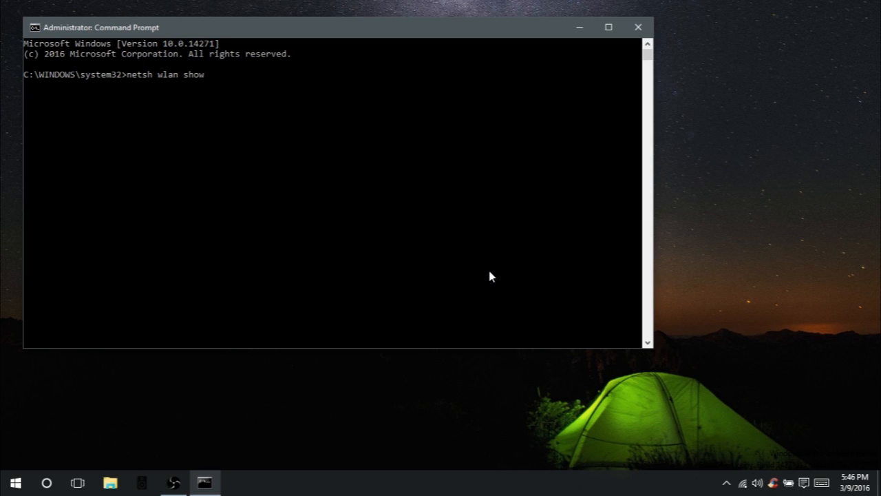
pyautogui.write('profile')
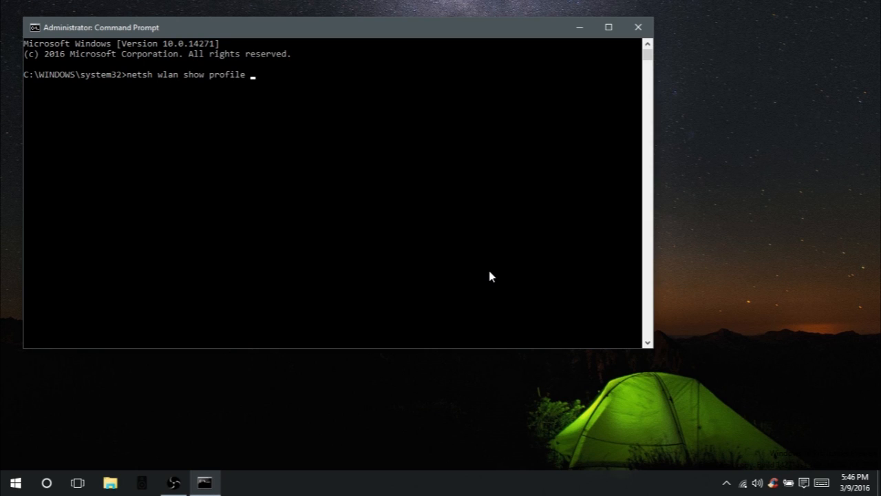
pyautogui.write('name=')
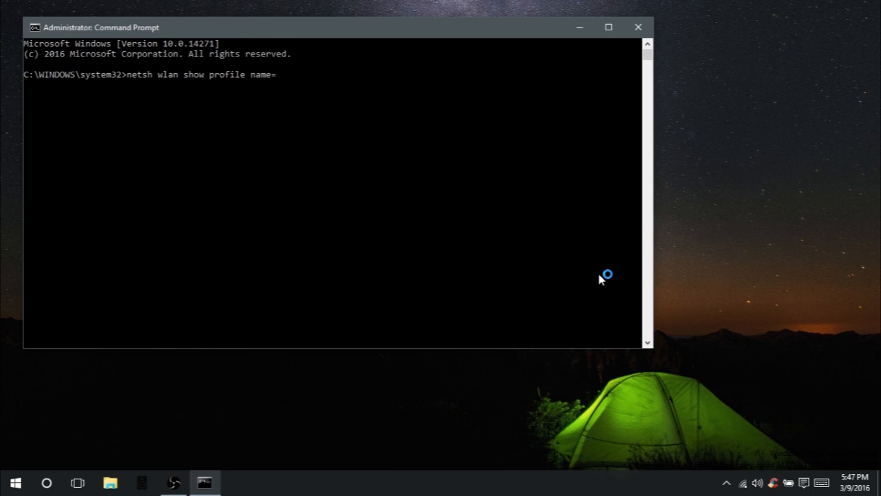
pyautogui.write('"D')
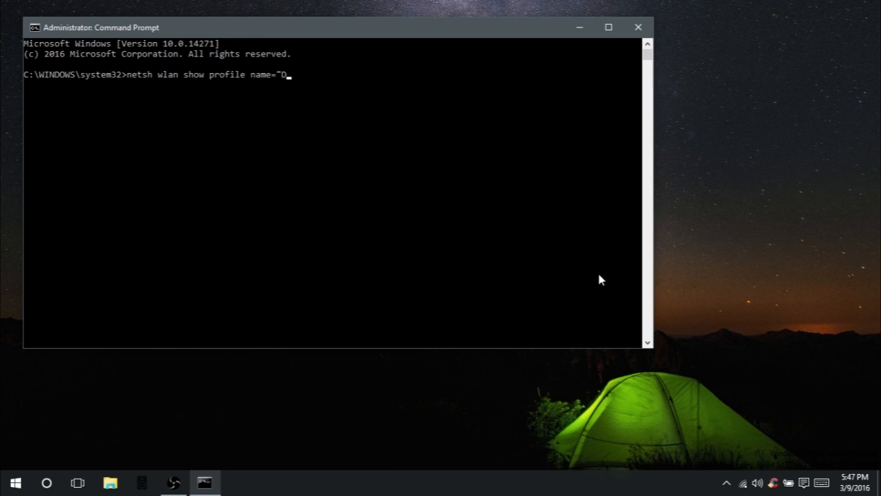
pyautogui.write('NS Makes it')
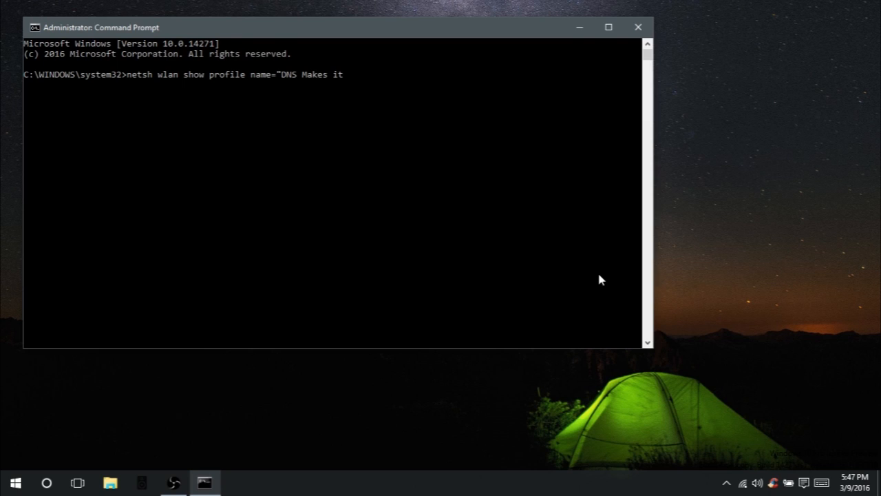
pyautogui.write('Hurt Wh')
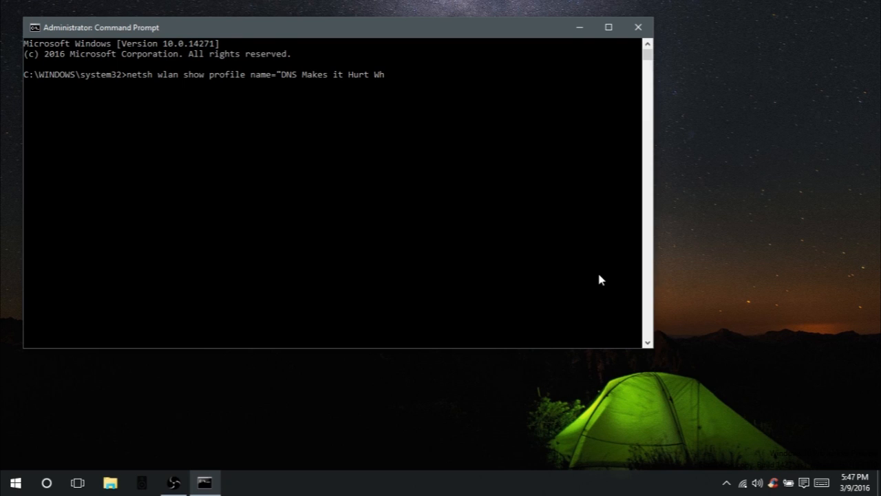
pyautogui.write('en IP"')
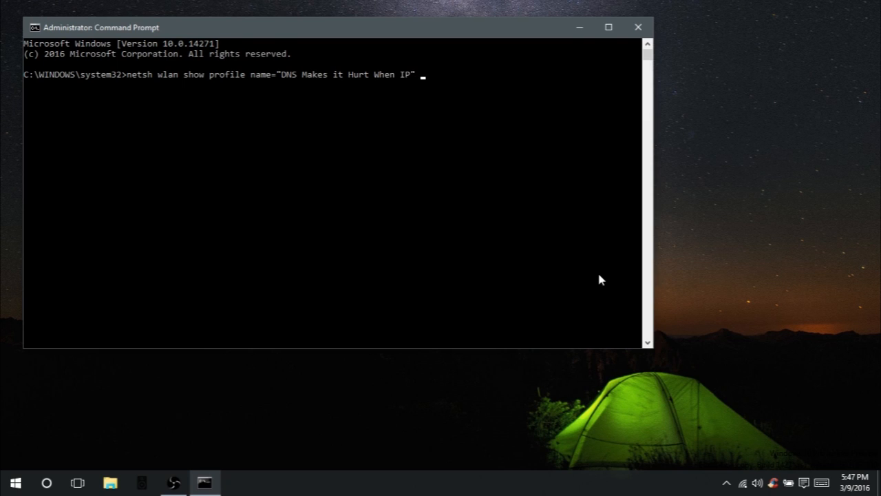
pyautogui.write('key=cl')
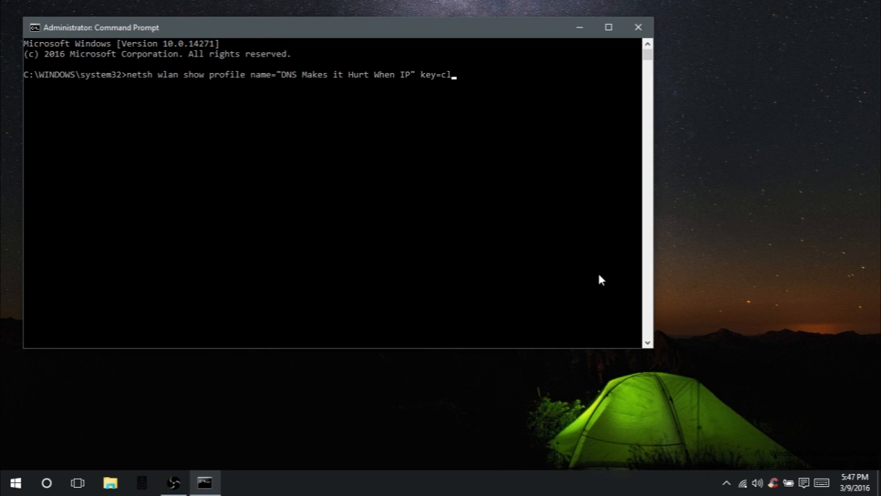